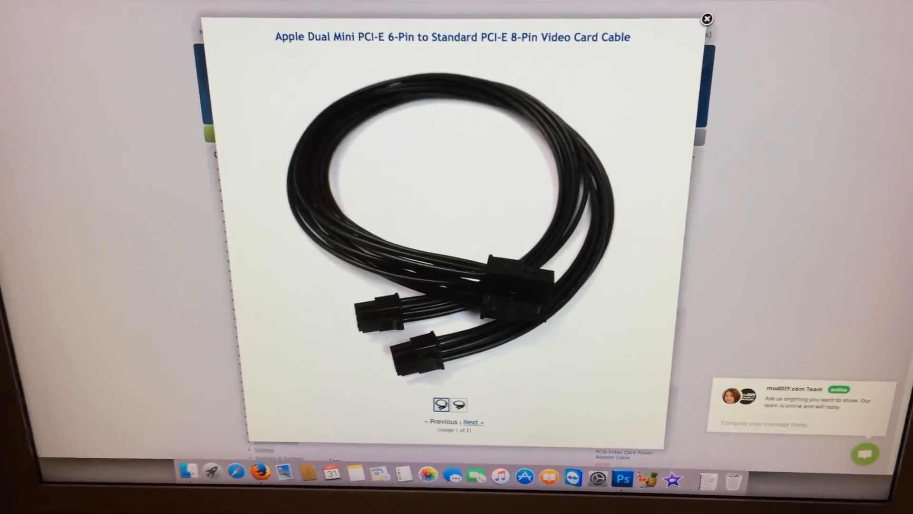
# Leave the modDIY dual mini 6-pin to 8-pin cable photo for the Google Images dual SATA to PCIe 8-pin adapter result
pyautogui.click(707, 19)
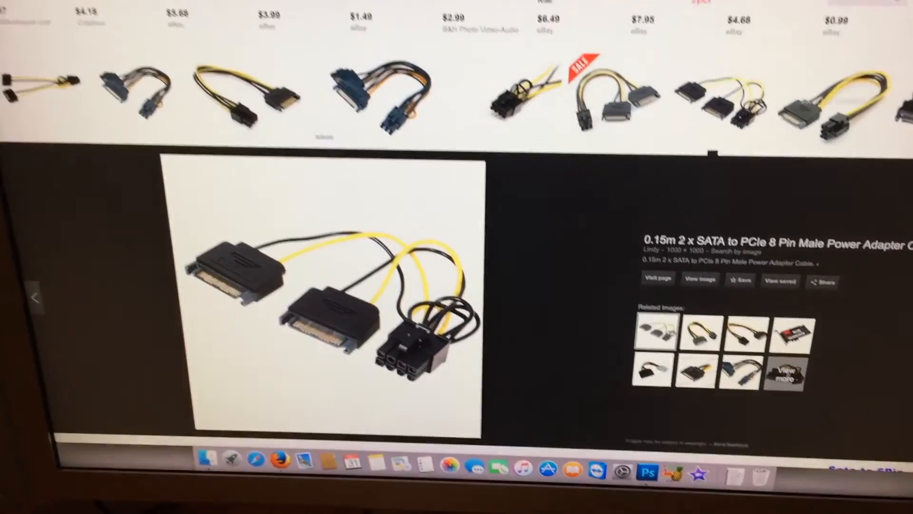